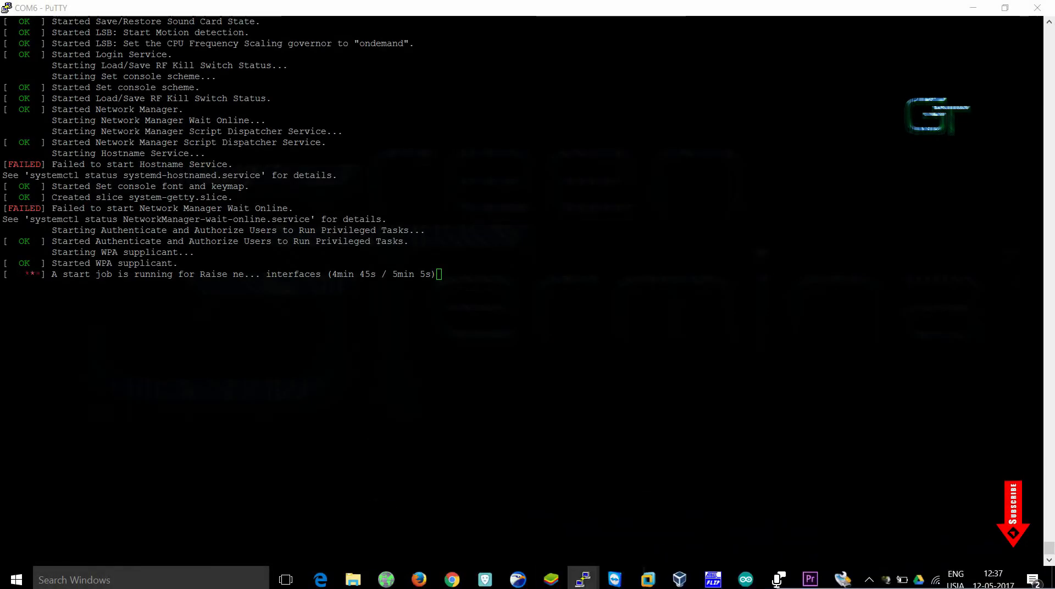
pyautogui.moveTo(657, 360)
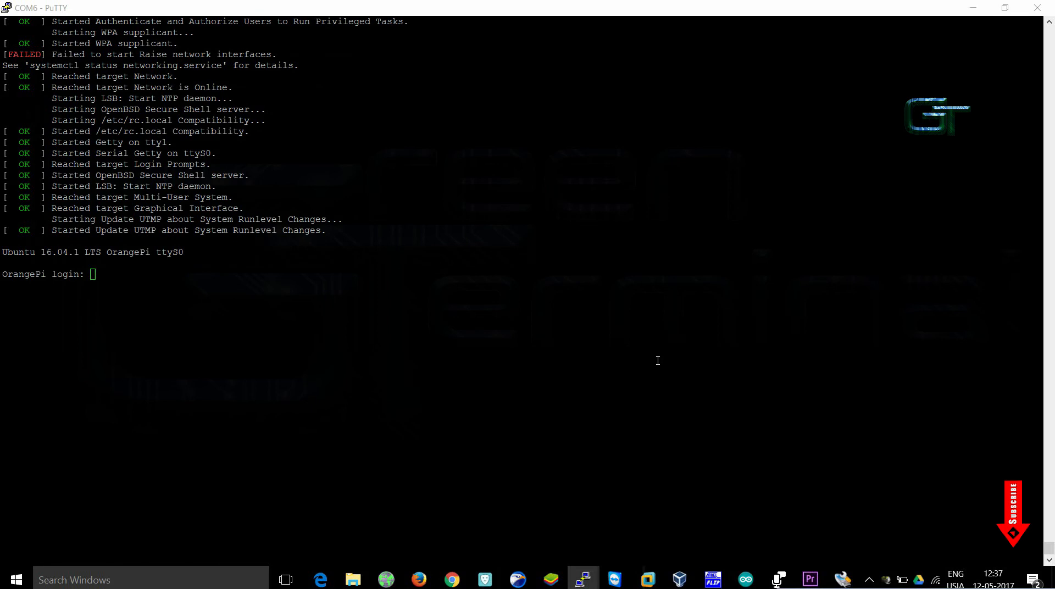
# Log in as root with its password to reach the Ubuntu welcome banner and shell.
pyautogui.write('root')
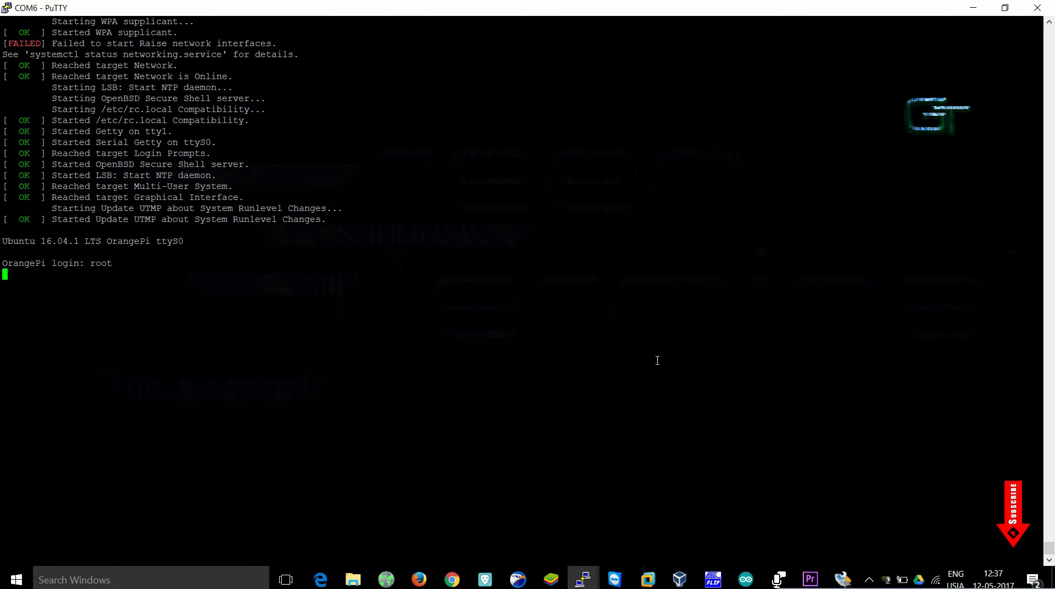
pyautogui.press('Return')
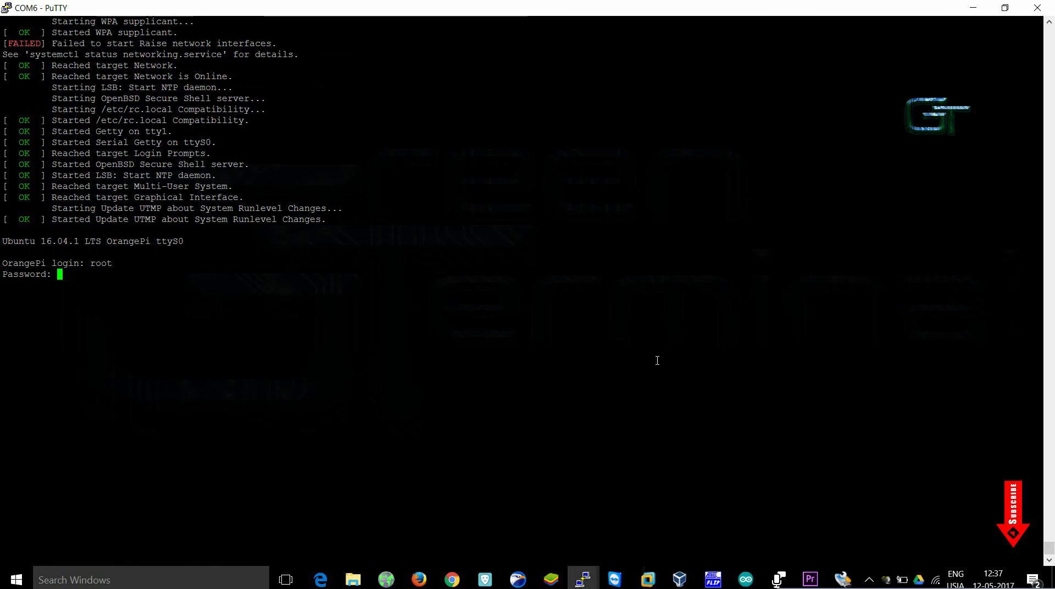
pyautogui.press('Return')
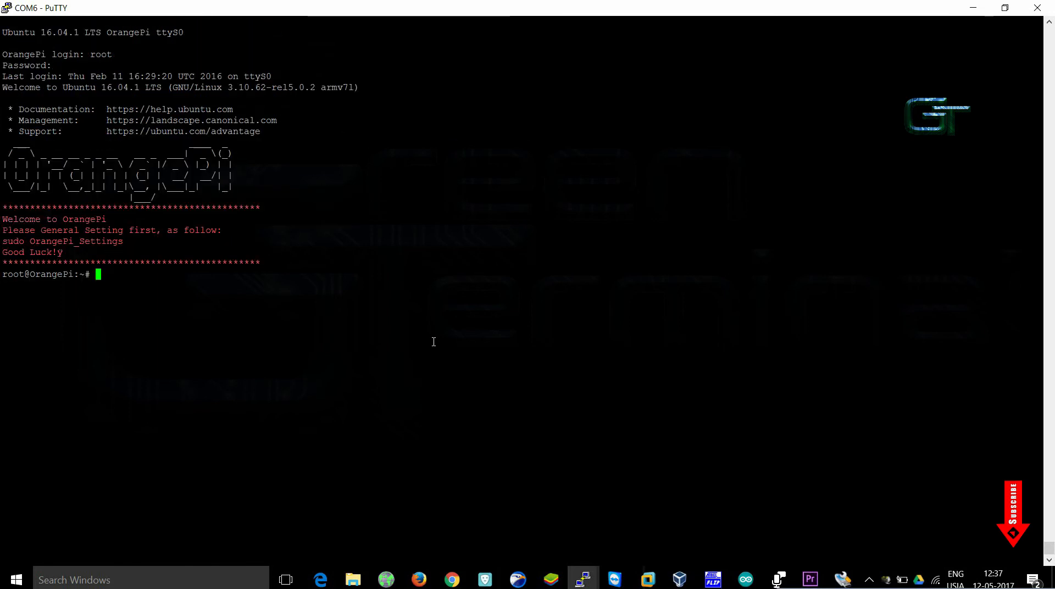
pyautogui.moveTo(123, 242)
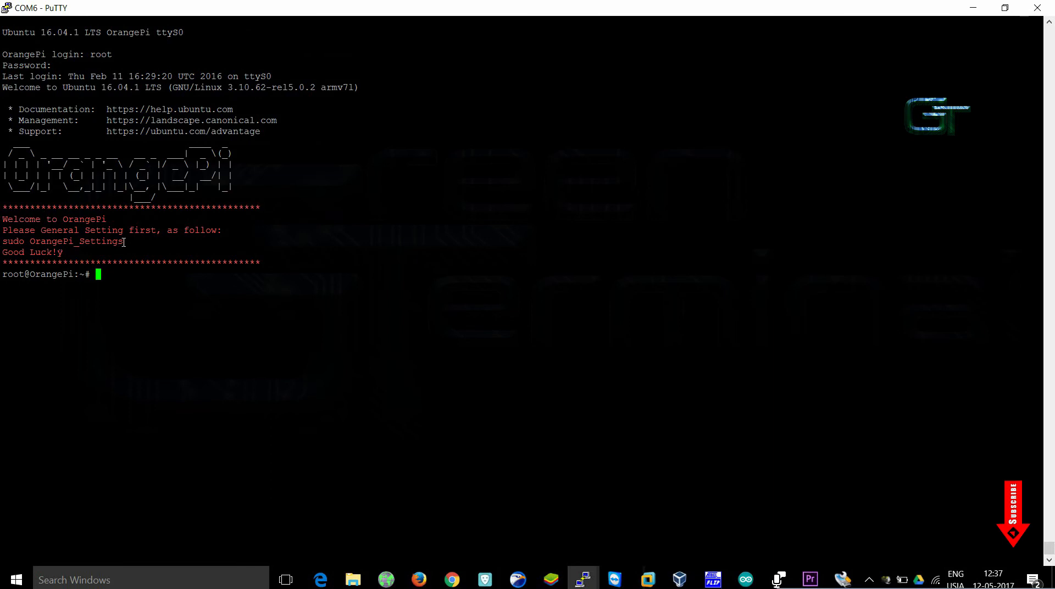
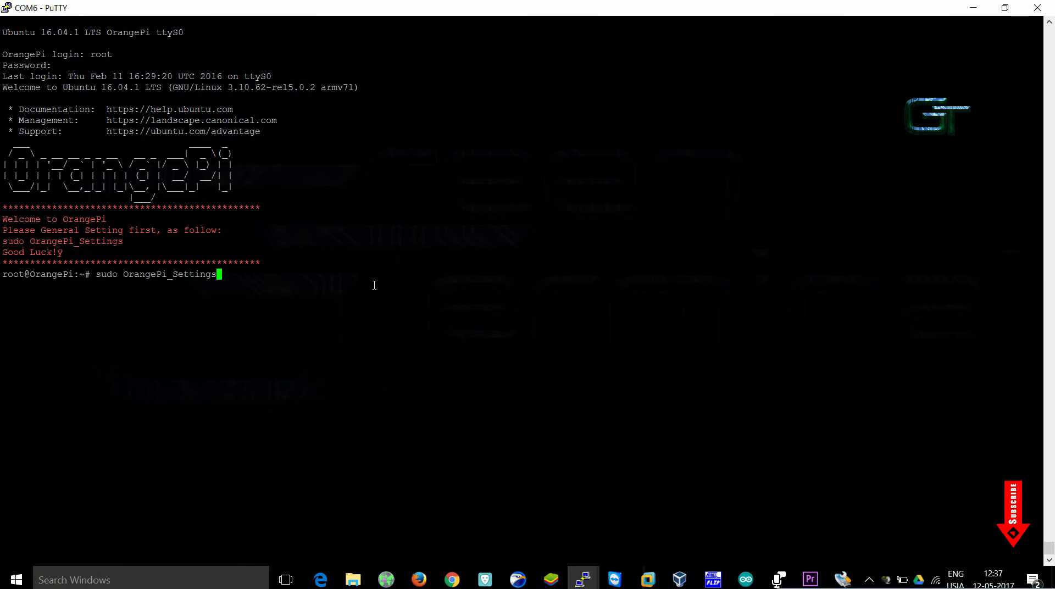
# Run sudo OrangePi_Settings to bring up the settings menu (Wifi, Audio, Camera, GPIO...).
pyautogui.press('Return')
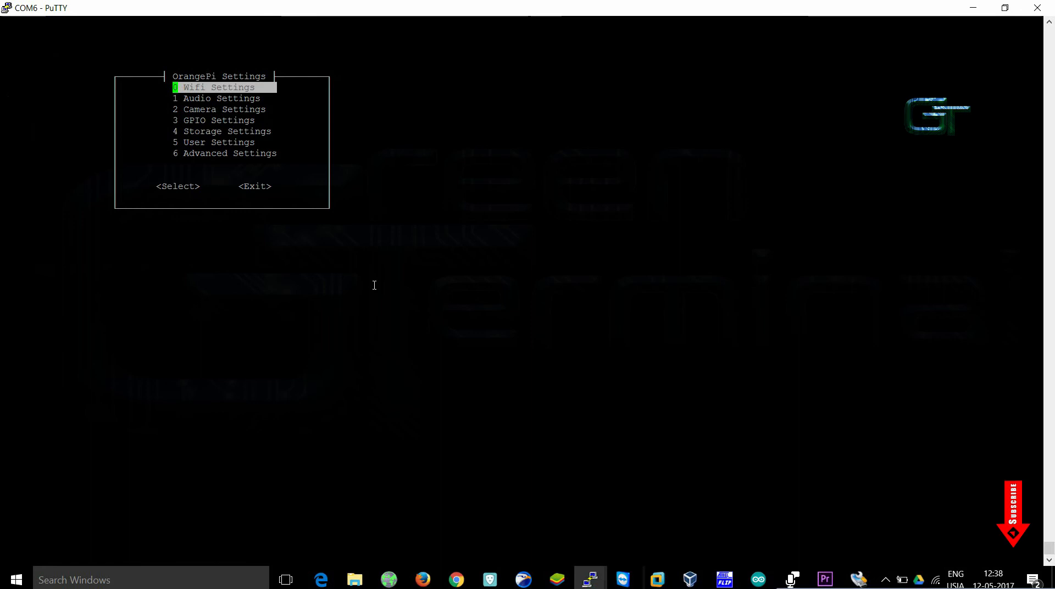
pyautogui.press('Return')
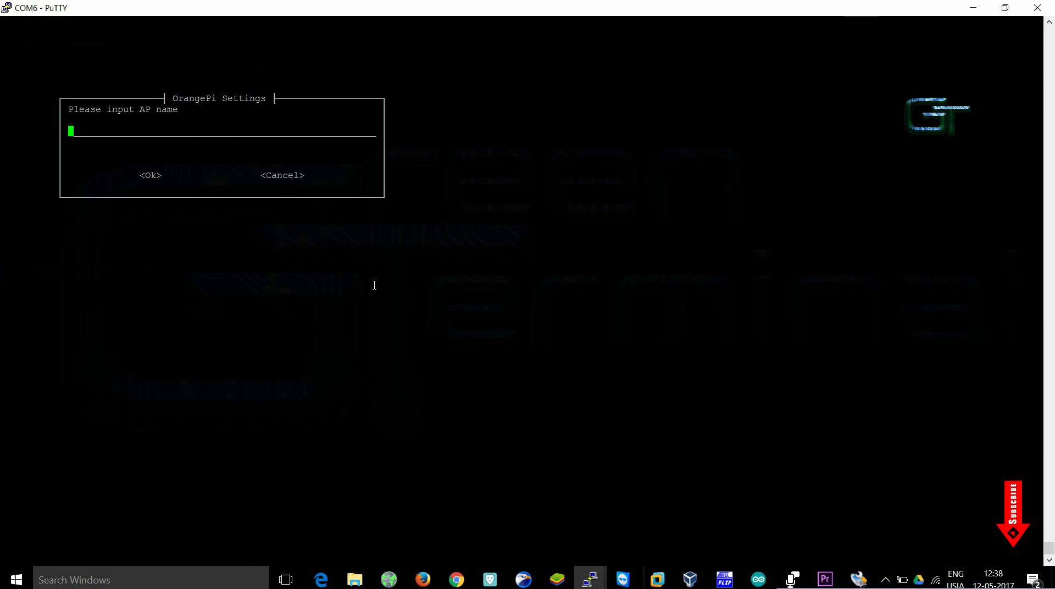
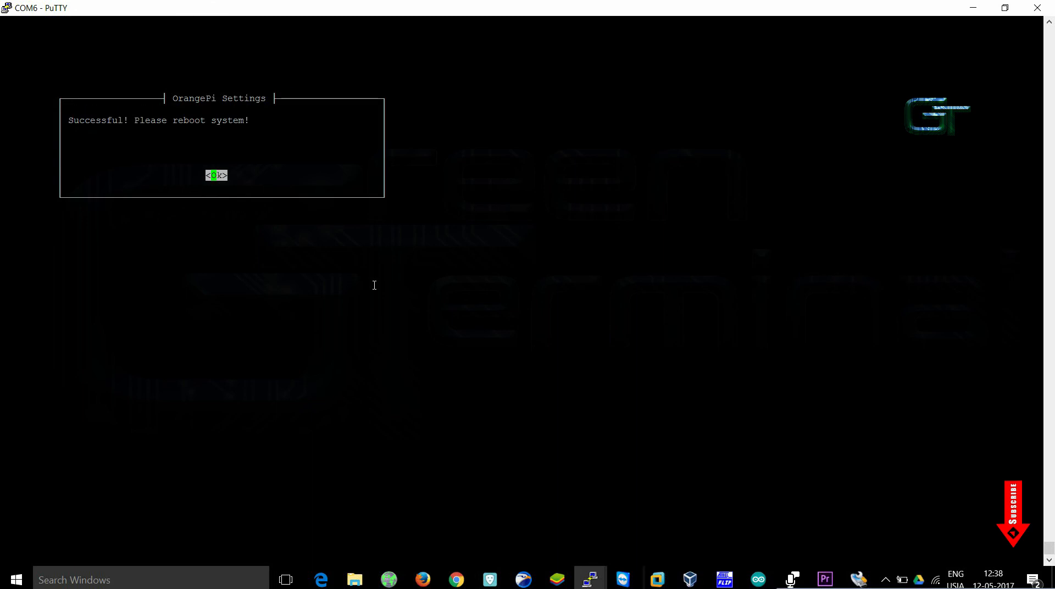
pyautogui.click(215, 175)
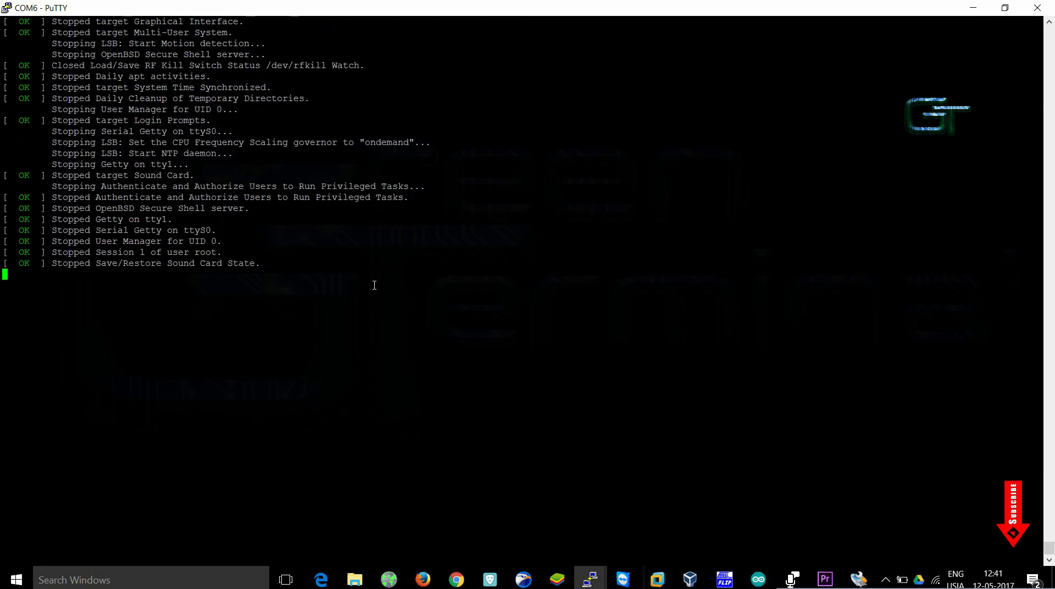